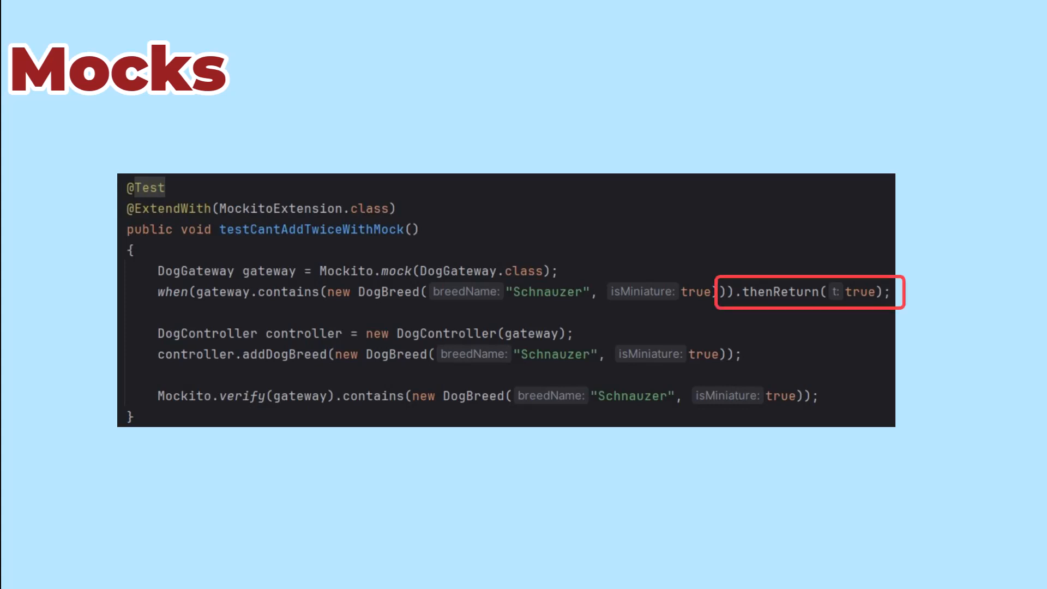
- Advance to the Spies slide showing the spy definition and DogGateway class diagram
key(Right)
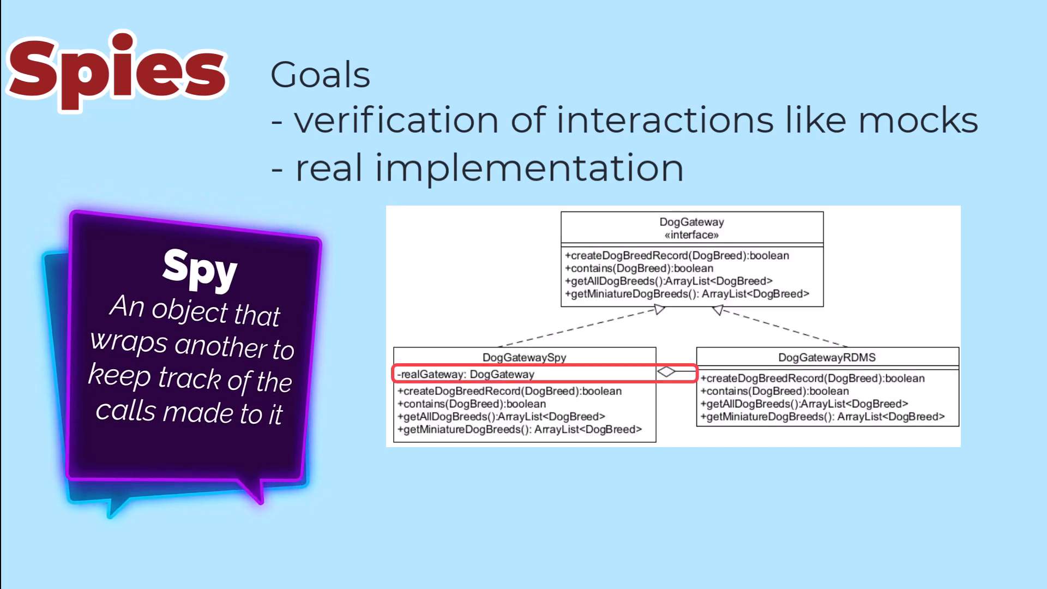